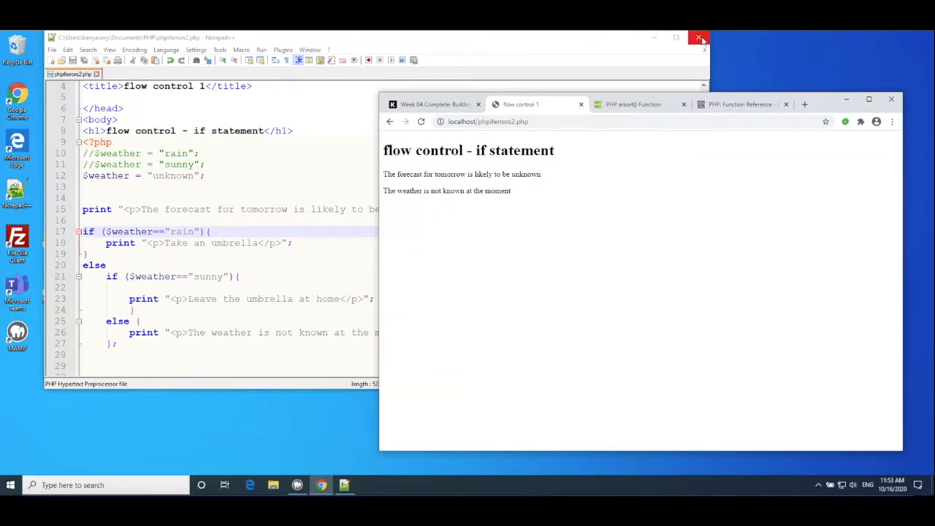
# - Close the old editor window showing phperrors2.php, leaving Chrome visible
pyautogui.click(698, 38)
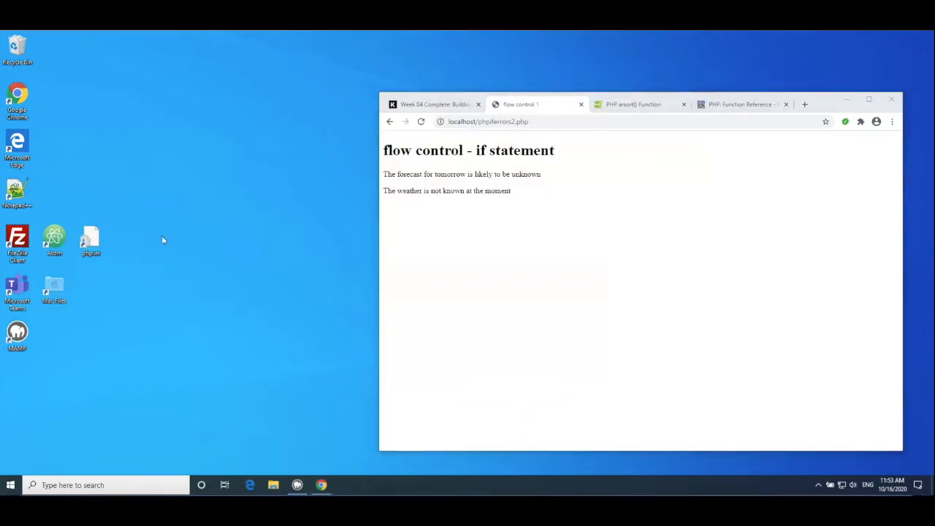
pyautogui.moveTo(66, 246)
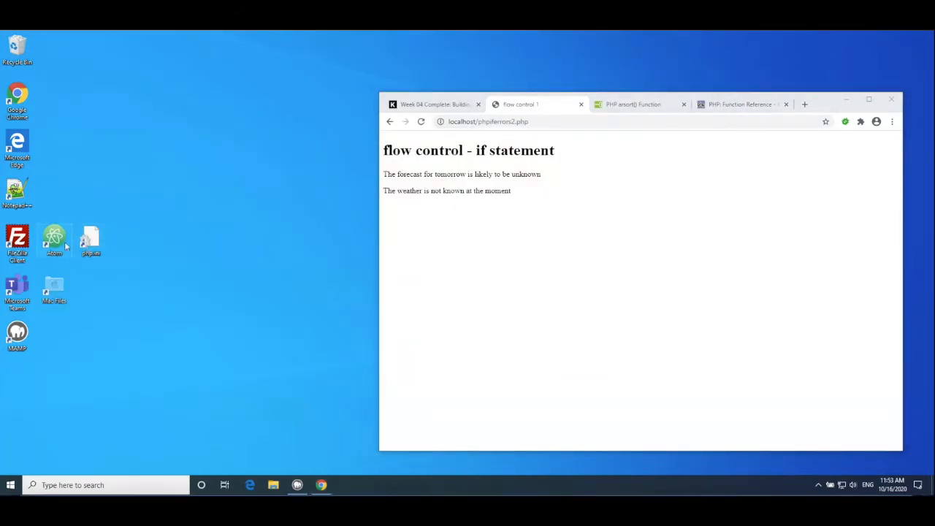
pyautogui.moveTo(56, 237)
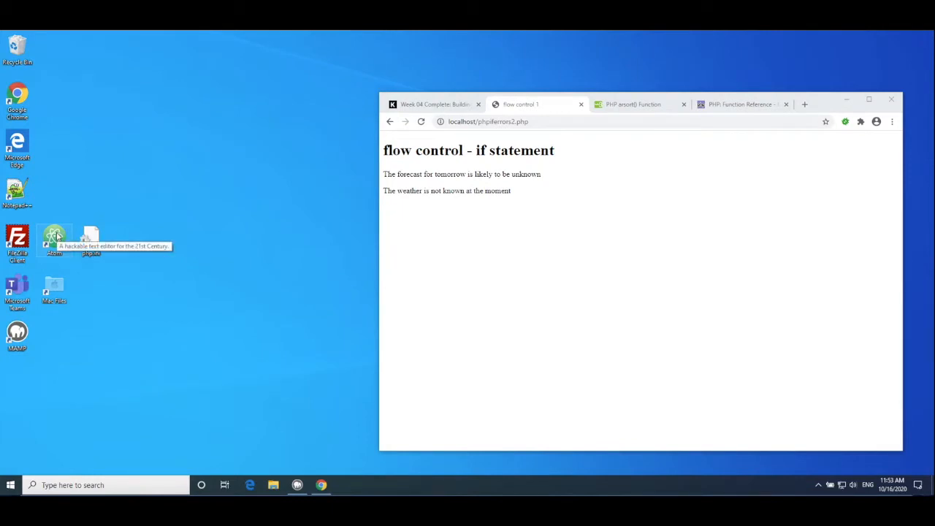
# - Launch Atom from the desktop and dismiss the 'Choose a linter UI' notice
pyautogui.doubleClick(55, 237)
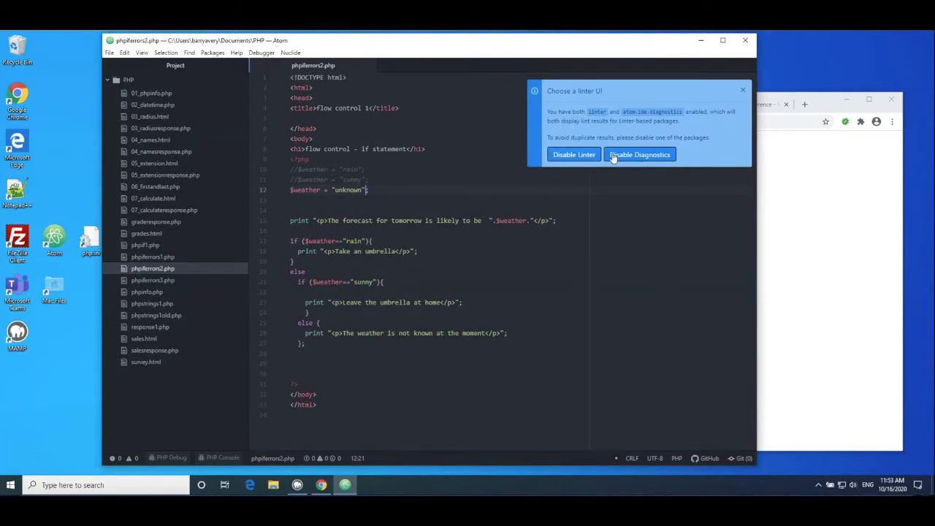
pyautogui.click(641, 155)
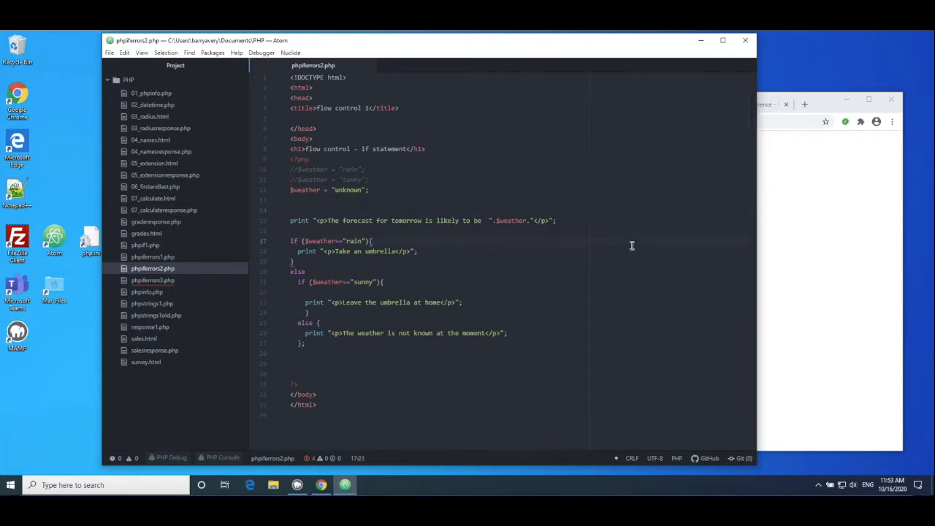
pyautogui.moveTo(429, 184)
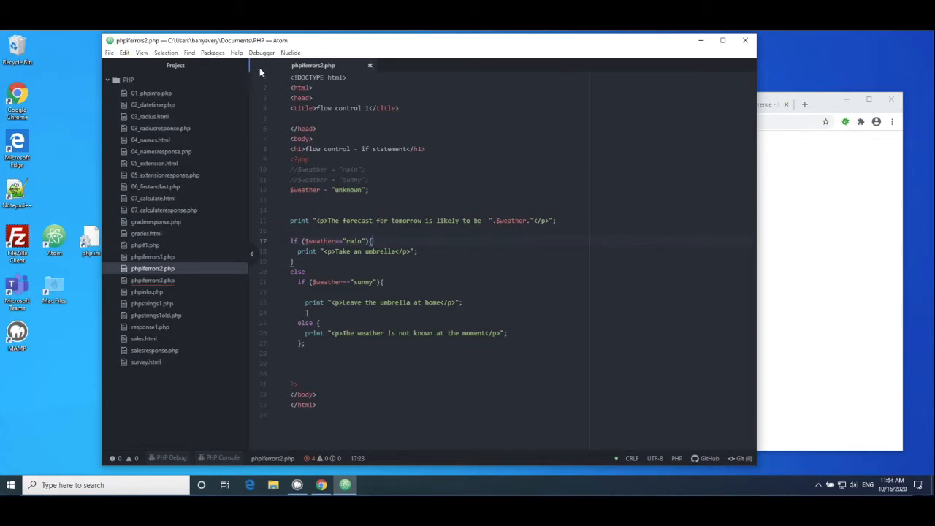
# - Close phperrors2.php and load phperrors3.php from the project tree
pyautogui.click(370, 66)
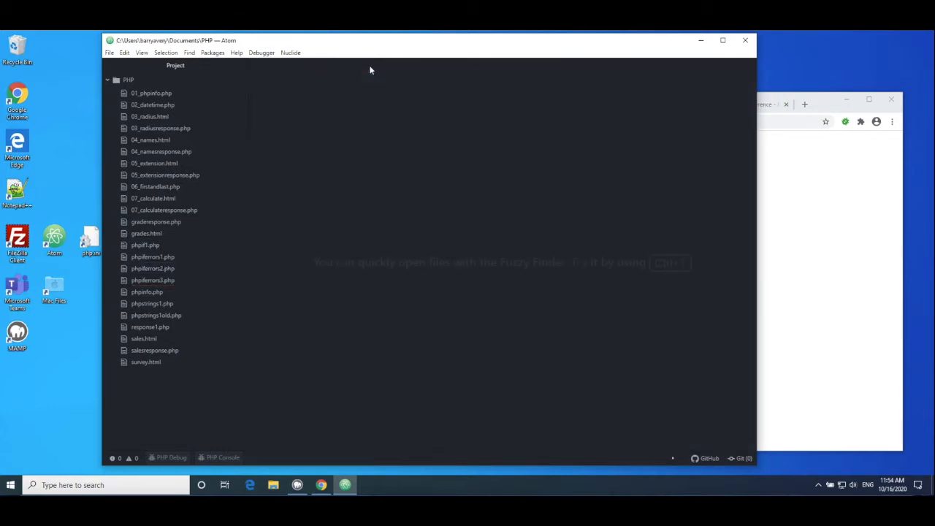
pyautogui.moveTo(166, 268)
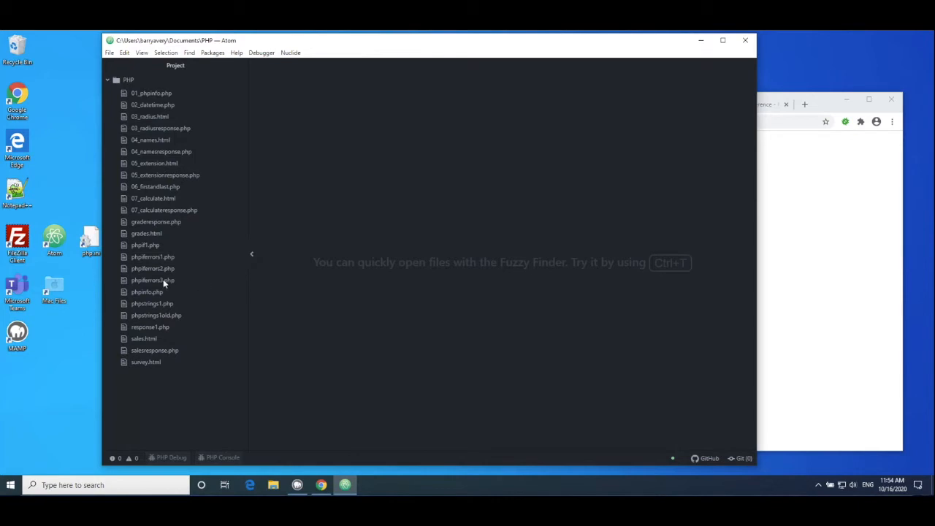
pyautogui.moveTo(152, 281)
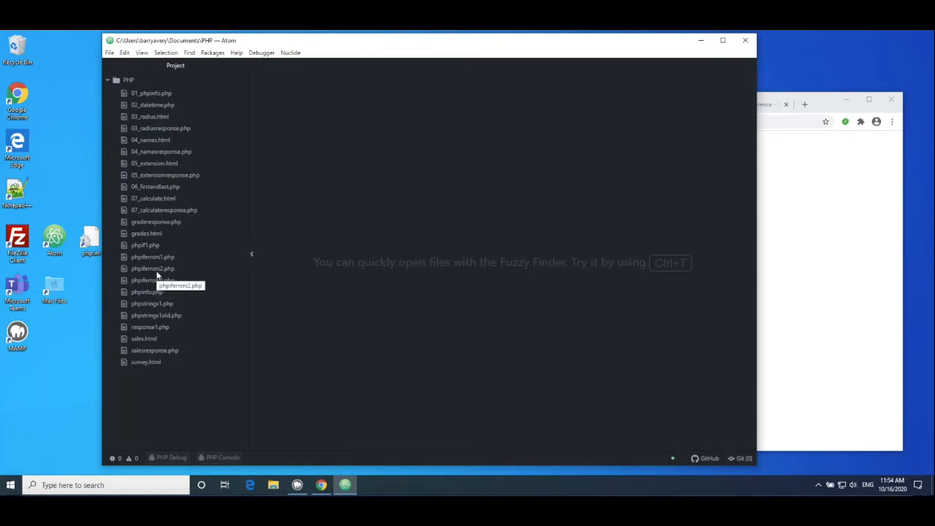
pyautogui.doubleClick(152, 280)
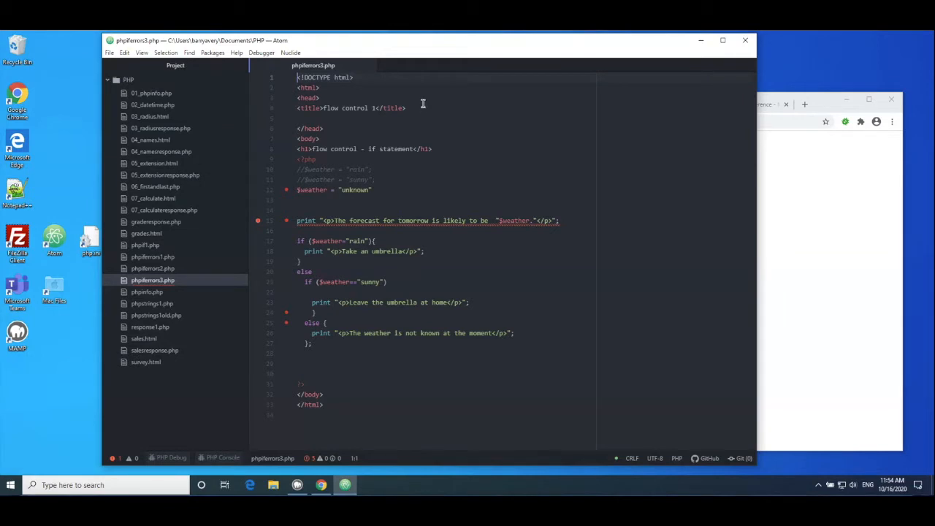
pyautogui.moveTo(581, 122)
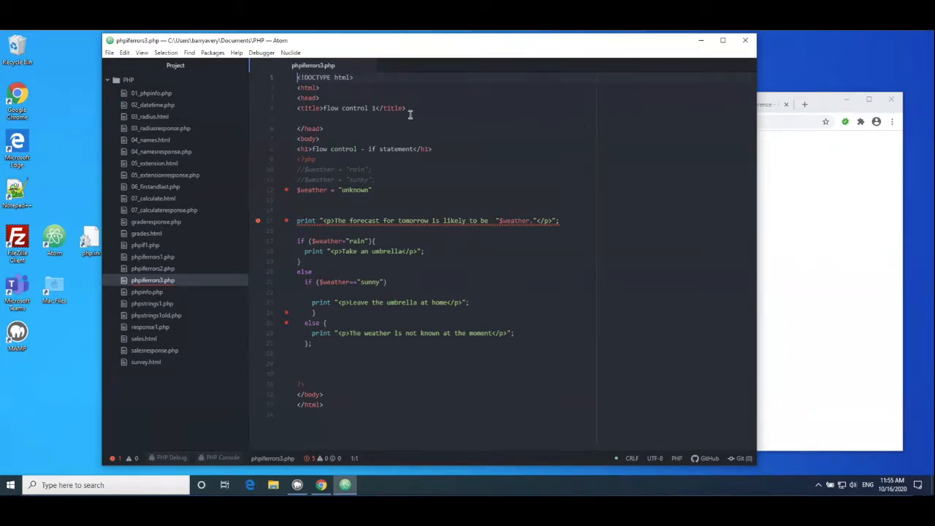
# - Reach Atom's Settings view on Core Settings via the Packages menu
pyautogui.click(214, 53)
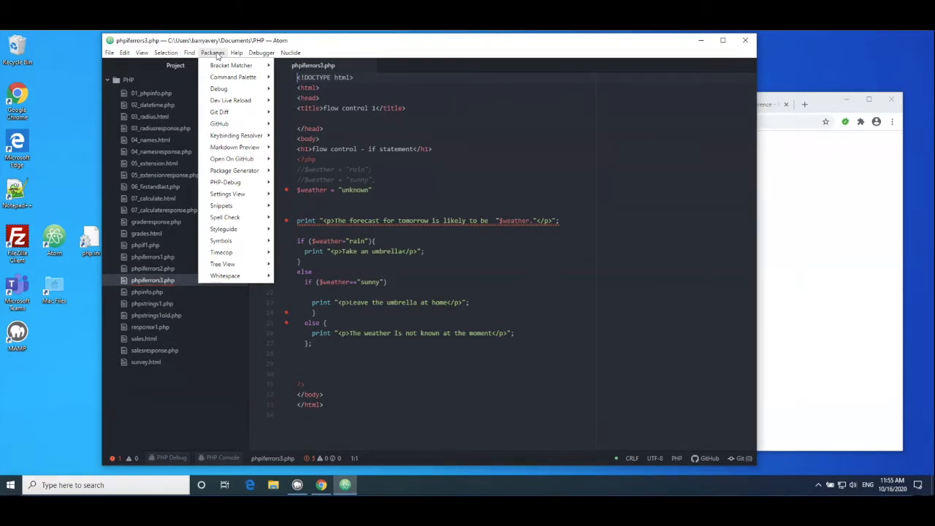
pyautogui.click(108, 52)
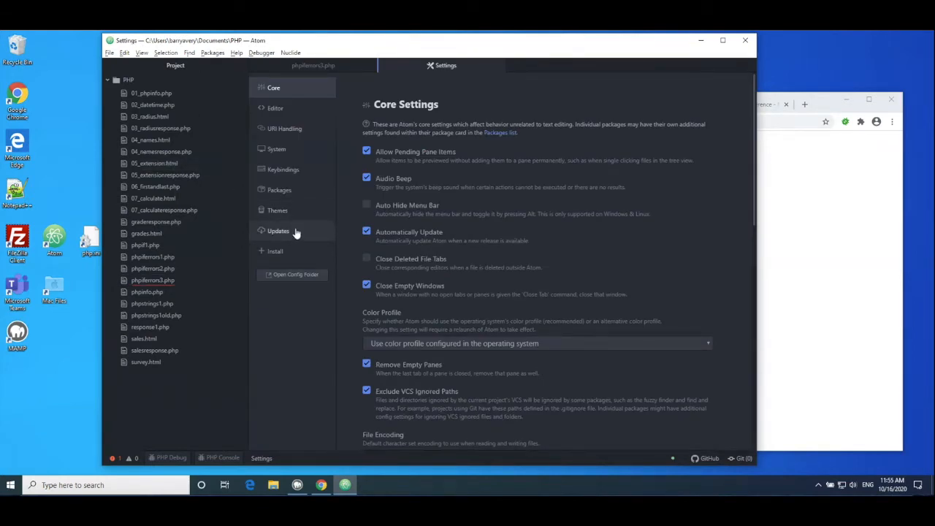
# - Set ide-php's PHP Path to the XAMPP php.exe and close Settings, returning to phperrors3.php
pyautogui.click(280, 190)
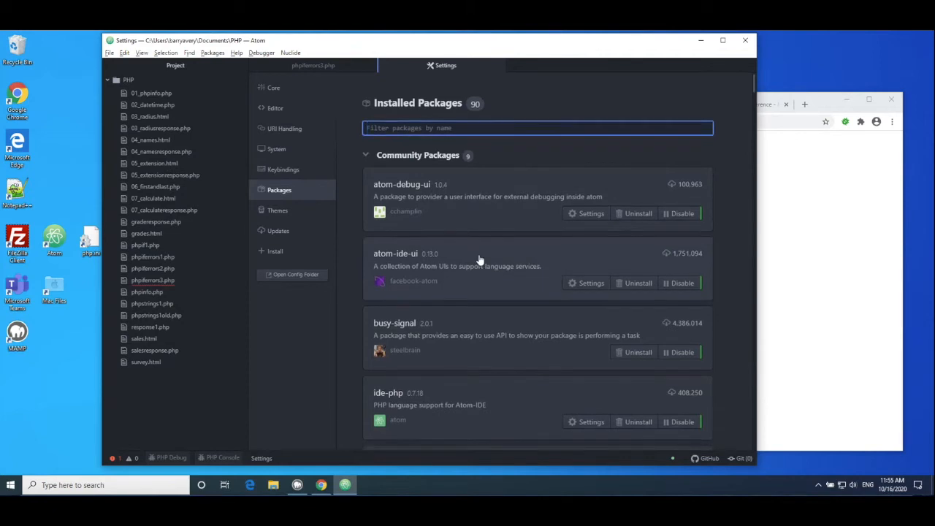
pyautogui.scroll(-3)
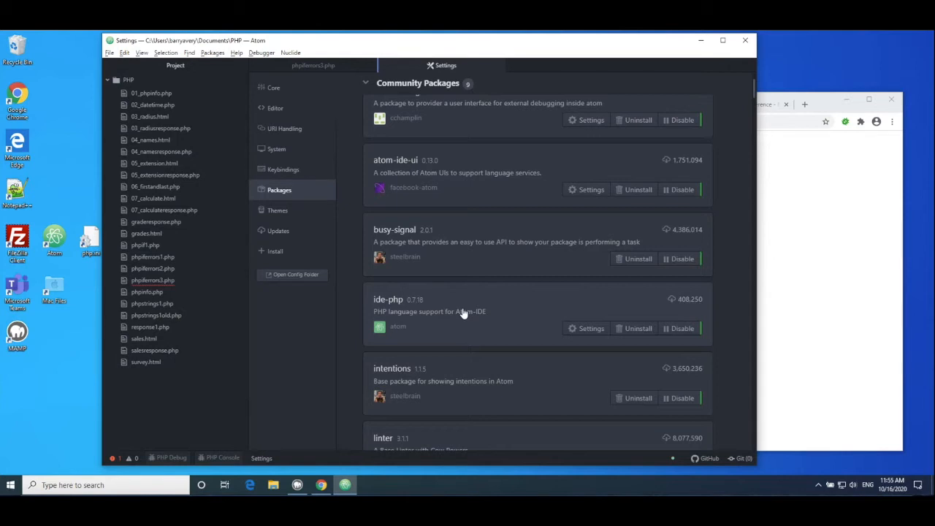
pyautogui.moveTo(590, 327)
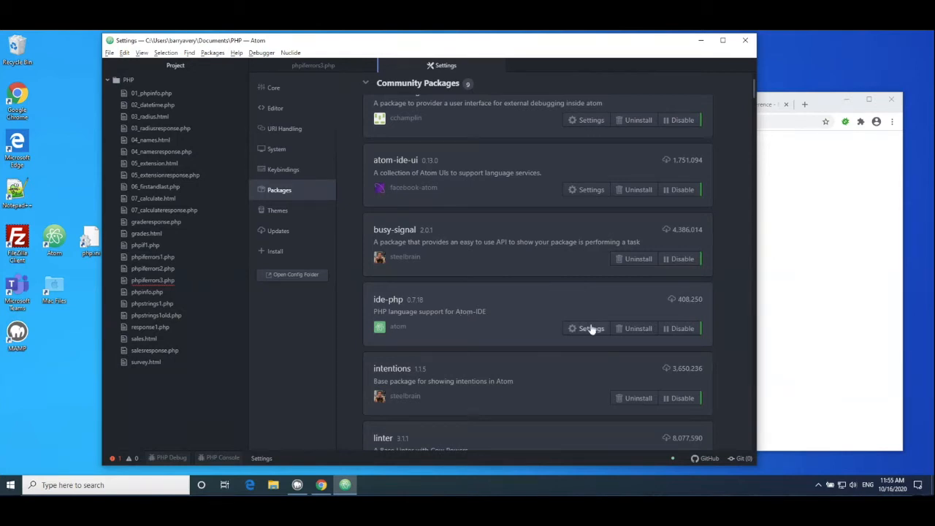
pyautogui.click(591, 327)
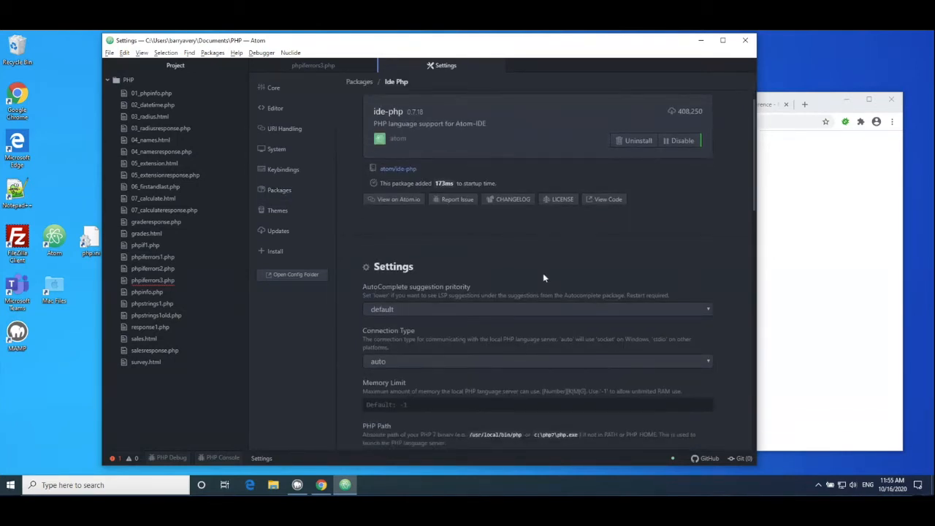
pyautogui.scroll(-3)
pyautogui.write('C:\\MAMP\\bin\\php\\php7.4.1\\php.exe')
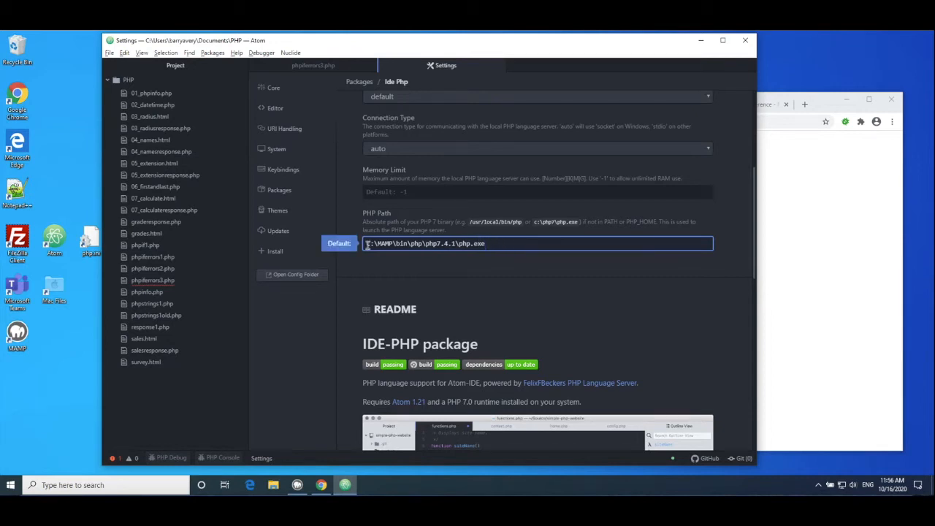
pyautogui.click(496, 243)
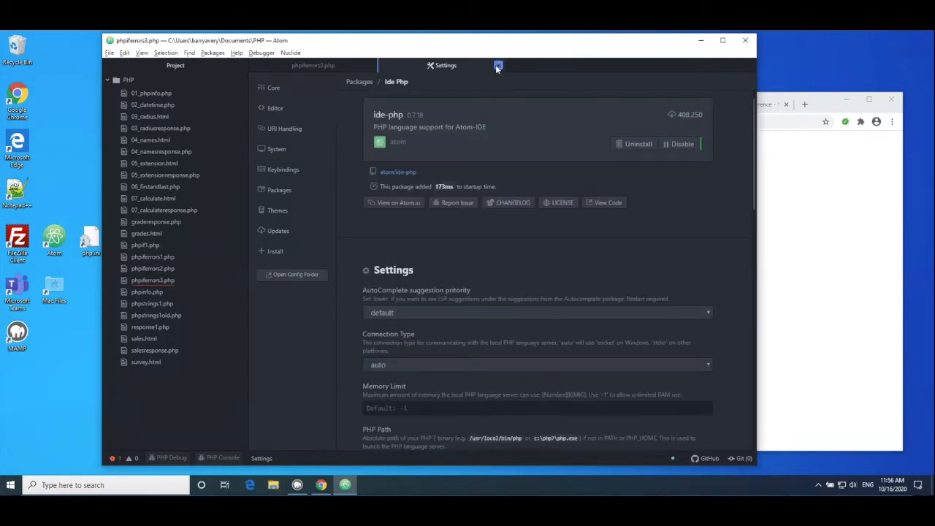
pyautogui.click(498, 66)
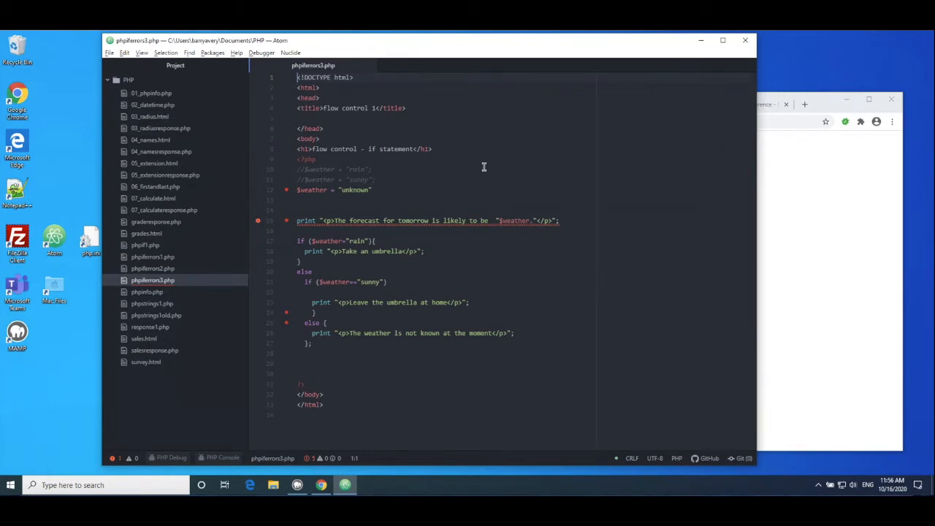
pyautogui.moveTo(375, 209)
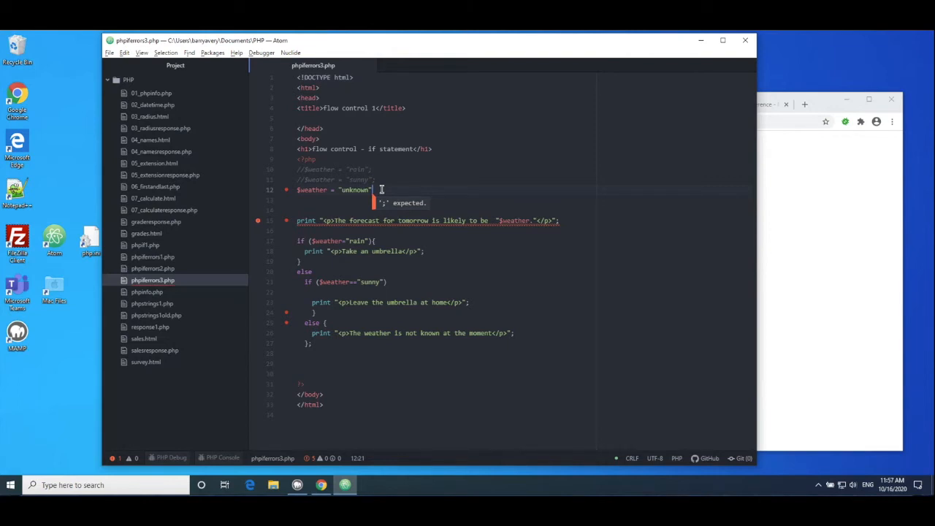
# - Add the missing semicolon after $weather = "unknown" and move to the next flagged line
pyautogui.write(';')
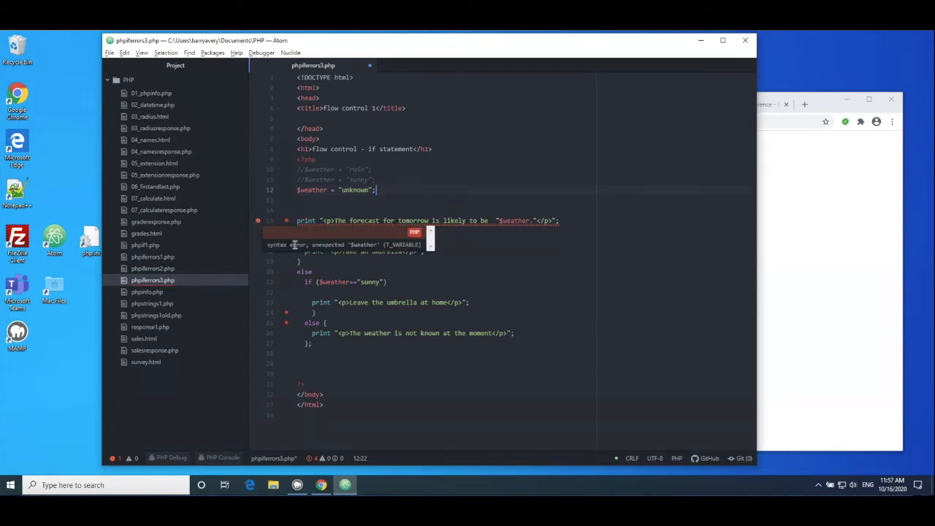
pyautogui.moveTo(546, 251)
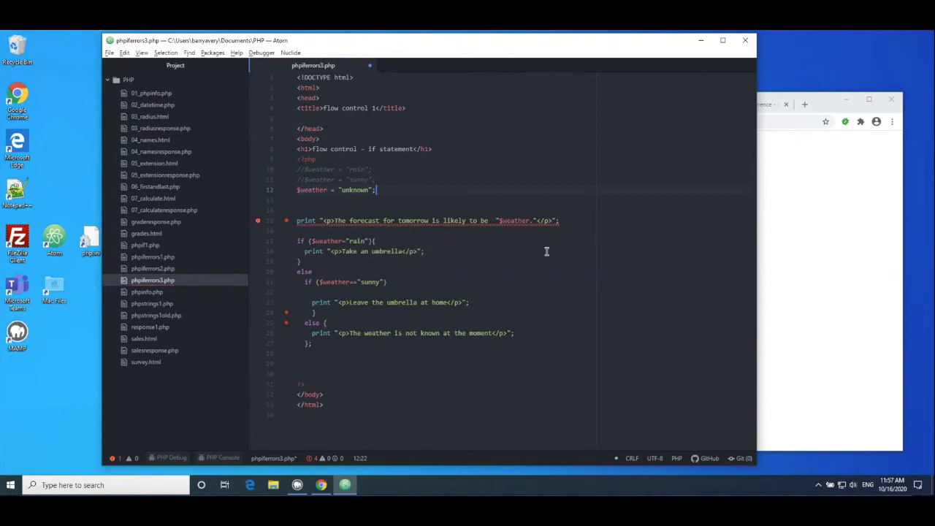
pyautogui.click(424, 252)
pyautogui.write('.')
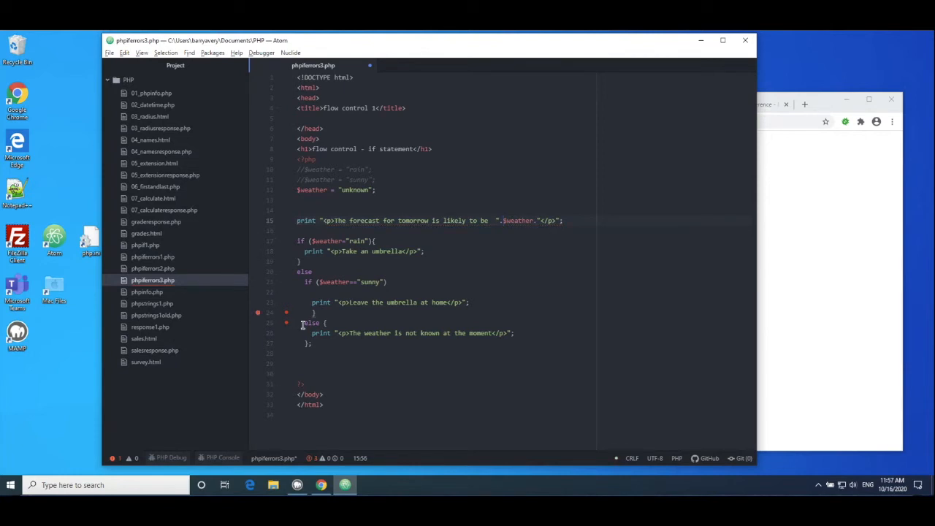
pyautogui.moveTo(257, 313)
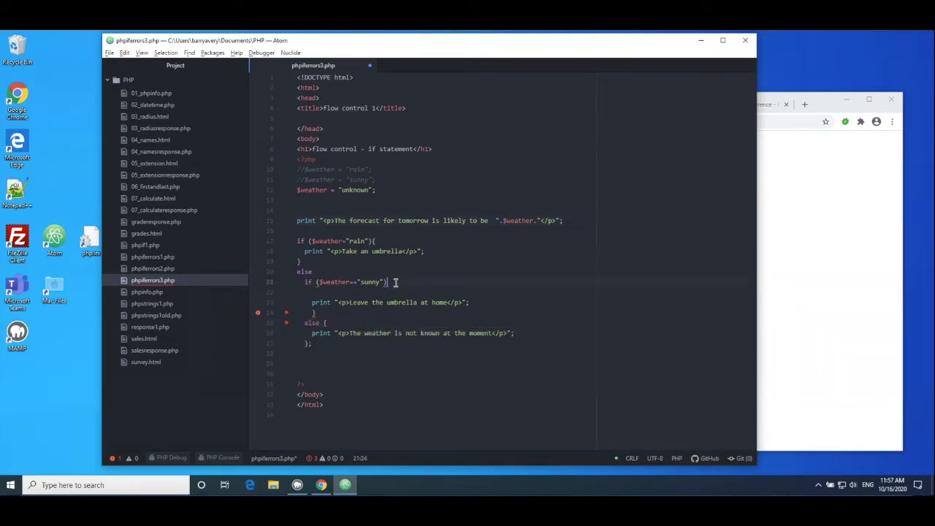
# - Add the opening brace after if ($weather=="sunny") and move to the rain condition line
pyautogui.write('{')
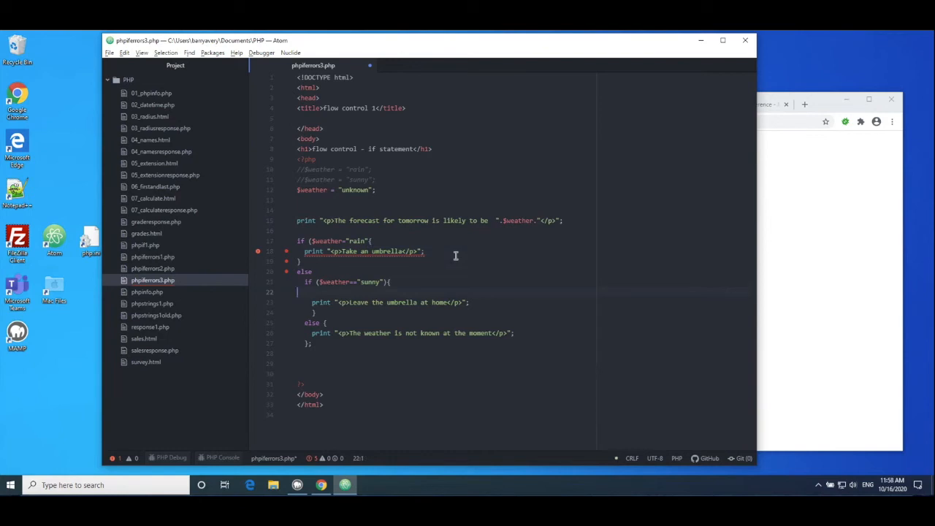
pyautogui.moveTo(309, 240)
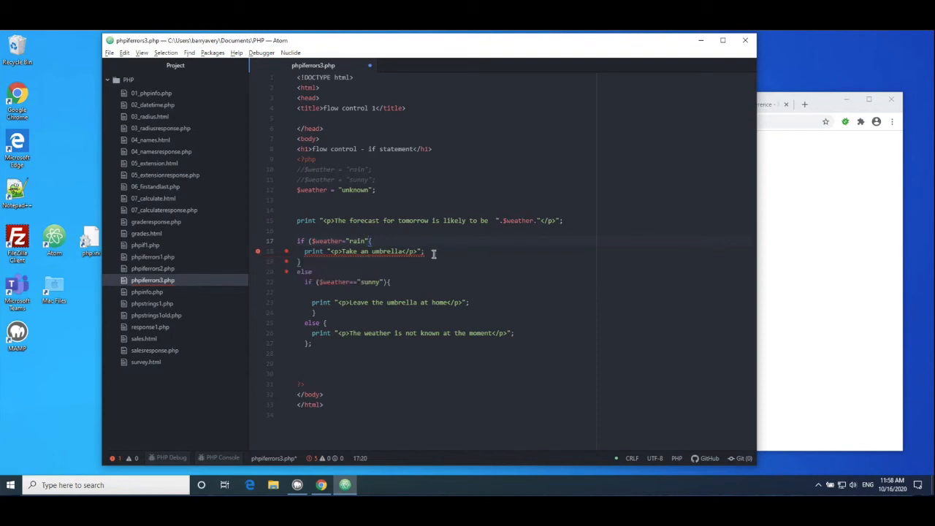
pyautogui.moveTo(417, 251)
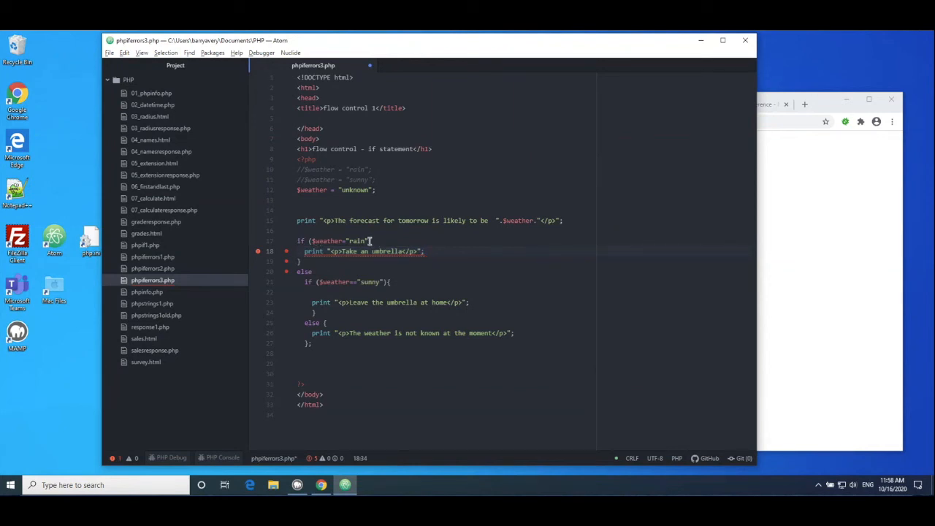
pyautogui.click(426, 252)
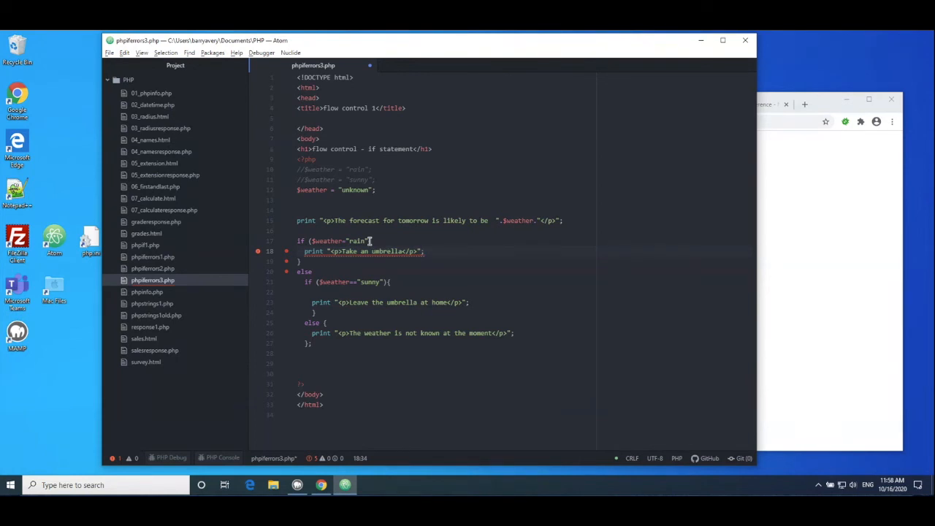
# - Add the opening brace after if ($weather=="rain"), then run phperrors3.php from the localhost index in Chrome
pyautogui.click(424, 252)
pyautogui.write('){')
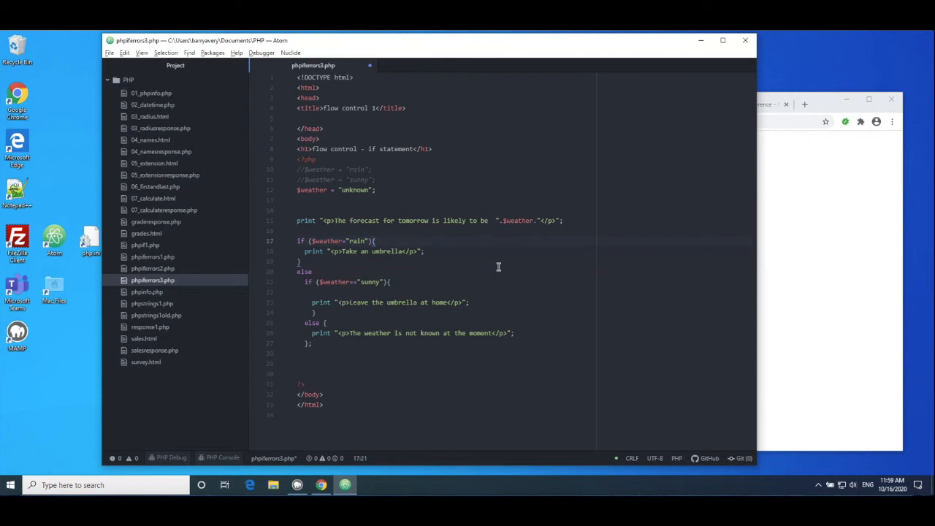
pyautogui.click(372, 240)
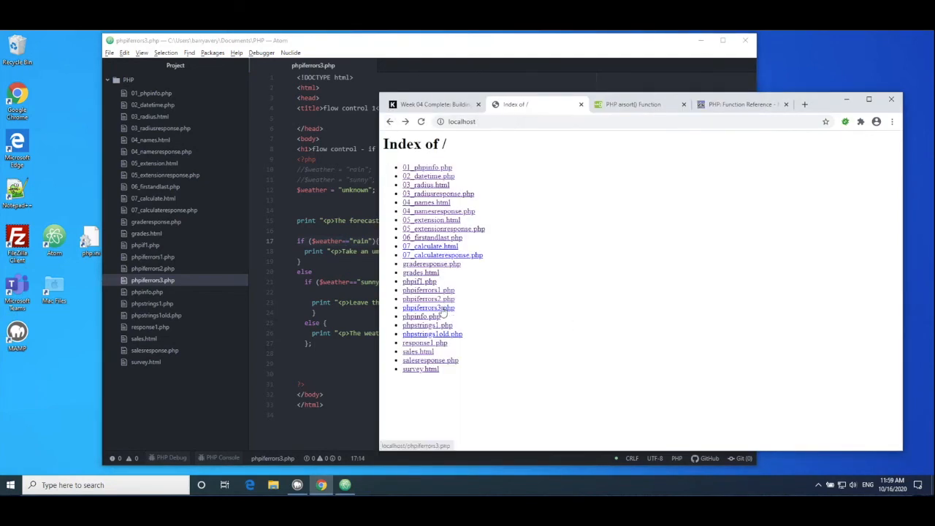
pyautogui.click(426, 307)
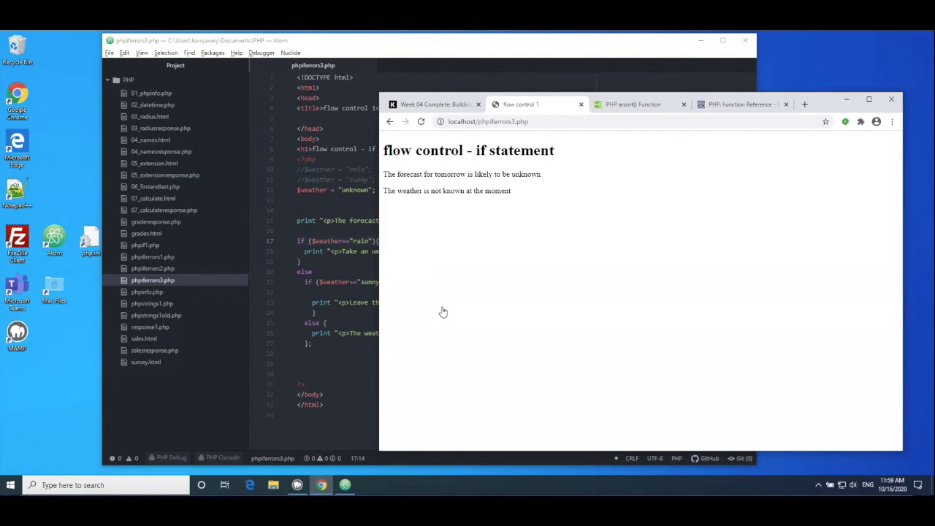